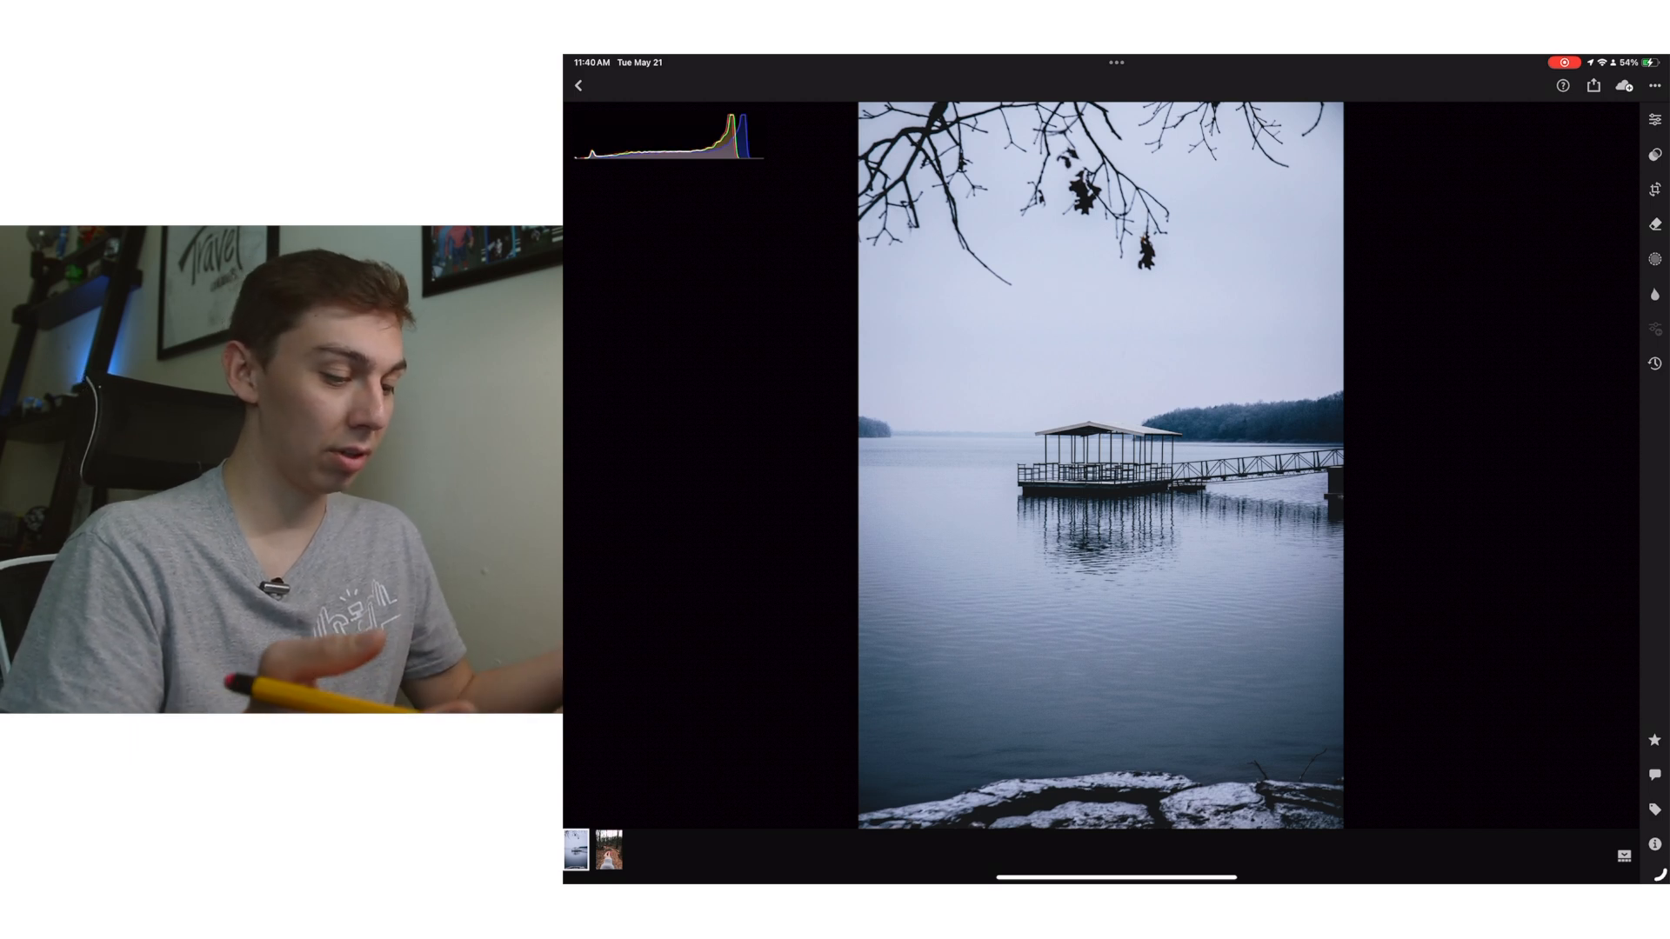
- Activate the Remove tool and agree to generative AI so its toggle is on
click(1654, 224)
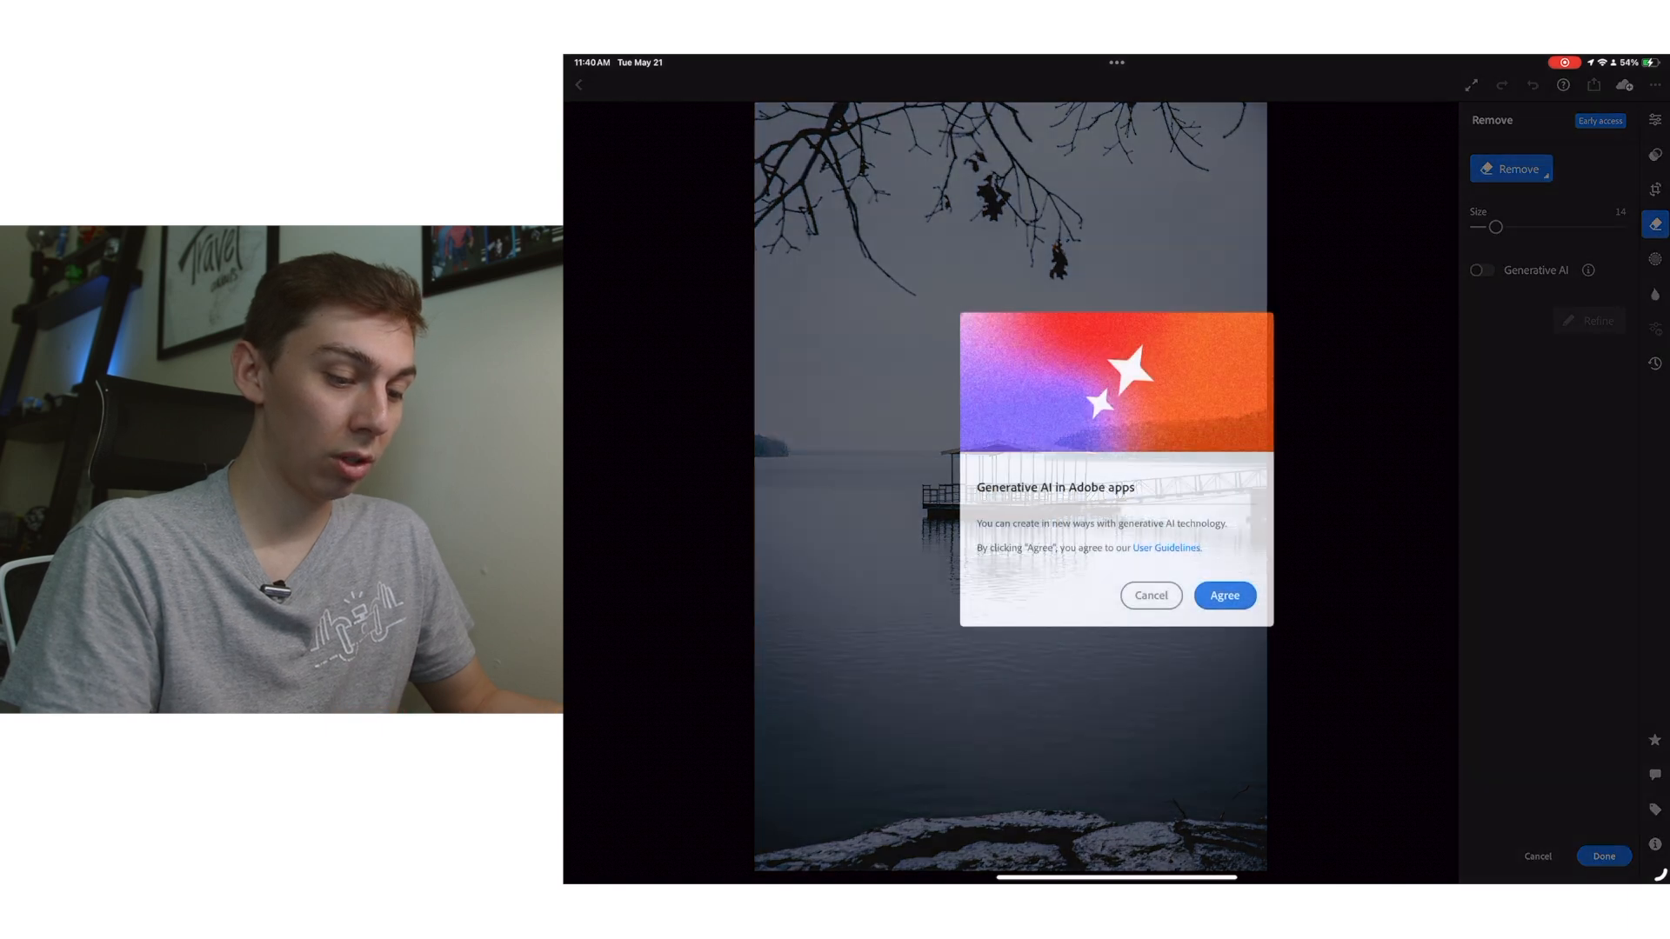
click(1225, 595)
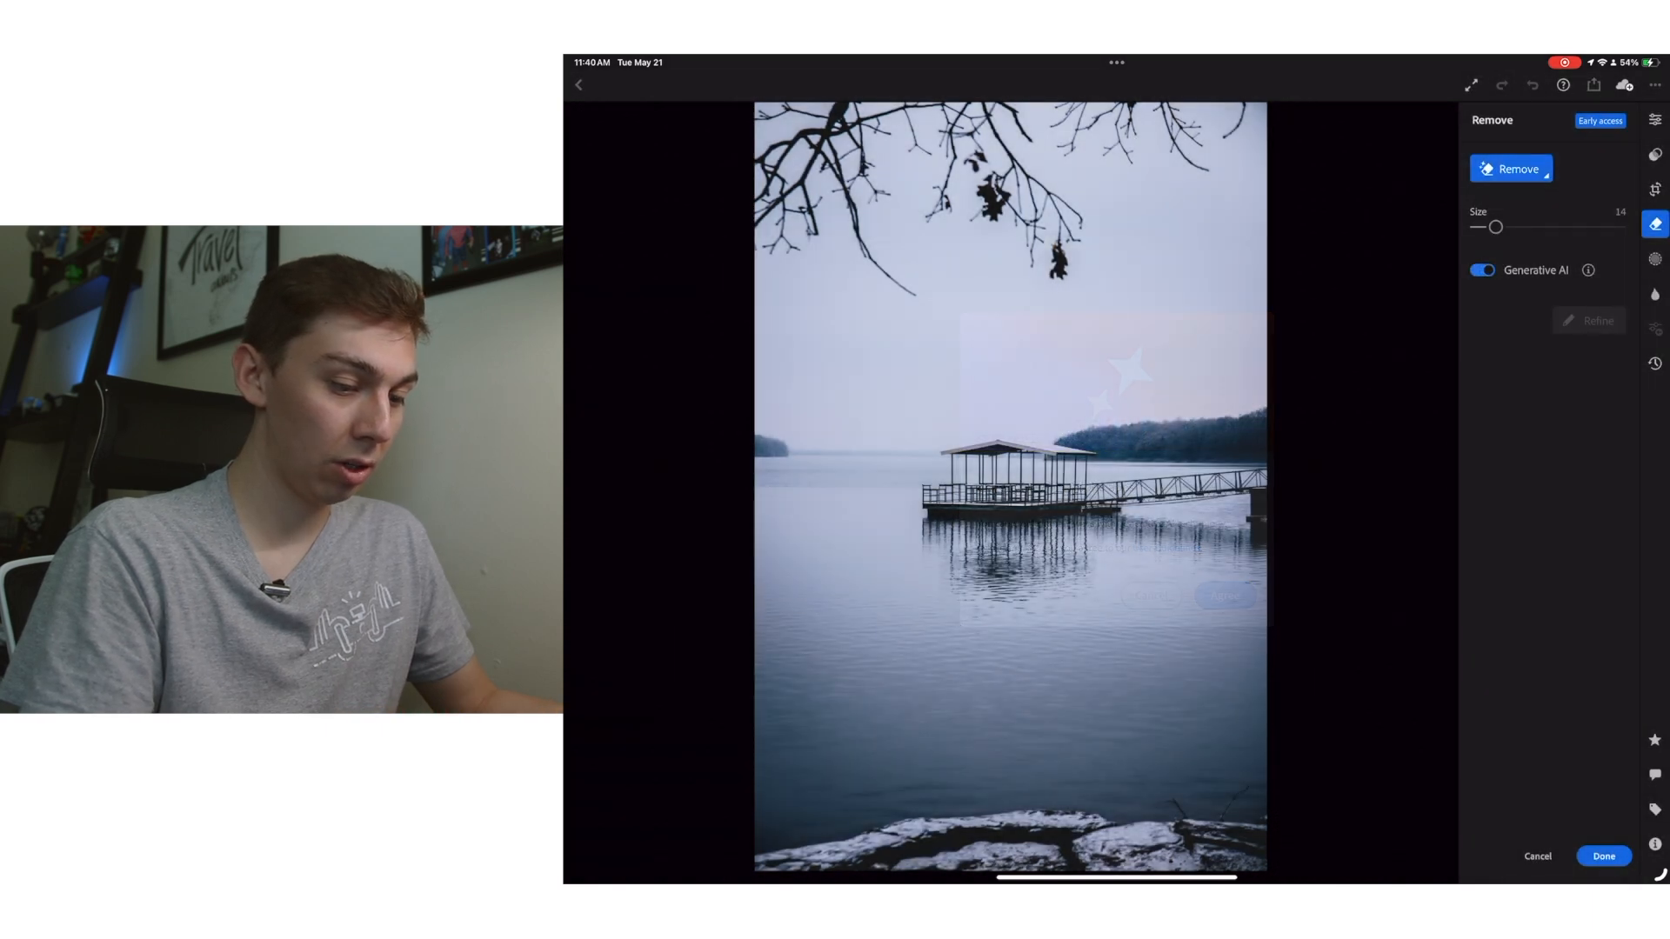
- Paint over the branches across the top of the photo and remove them
drag(905, 246, 1118, 256)
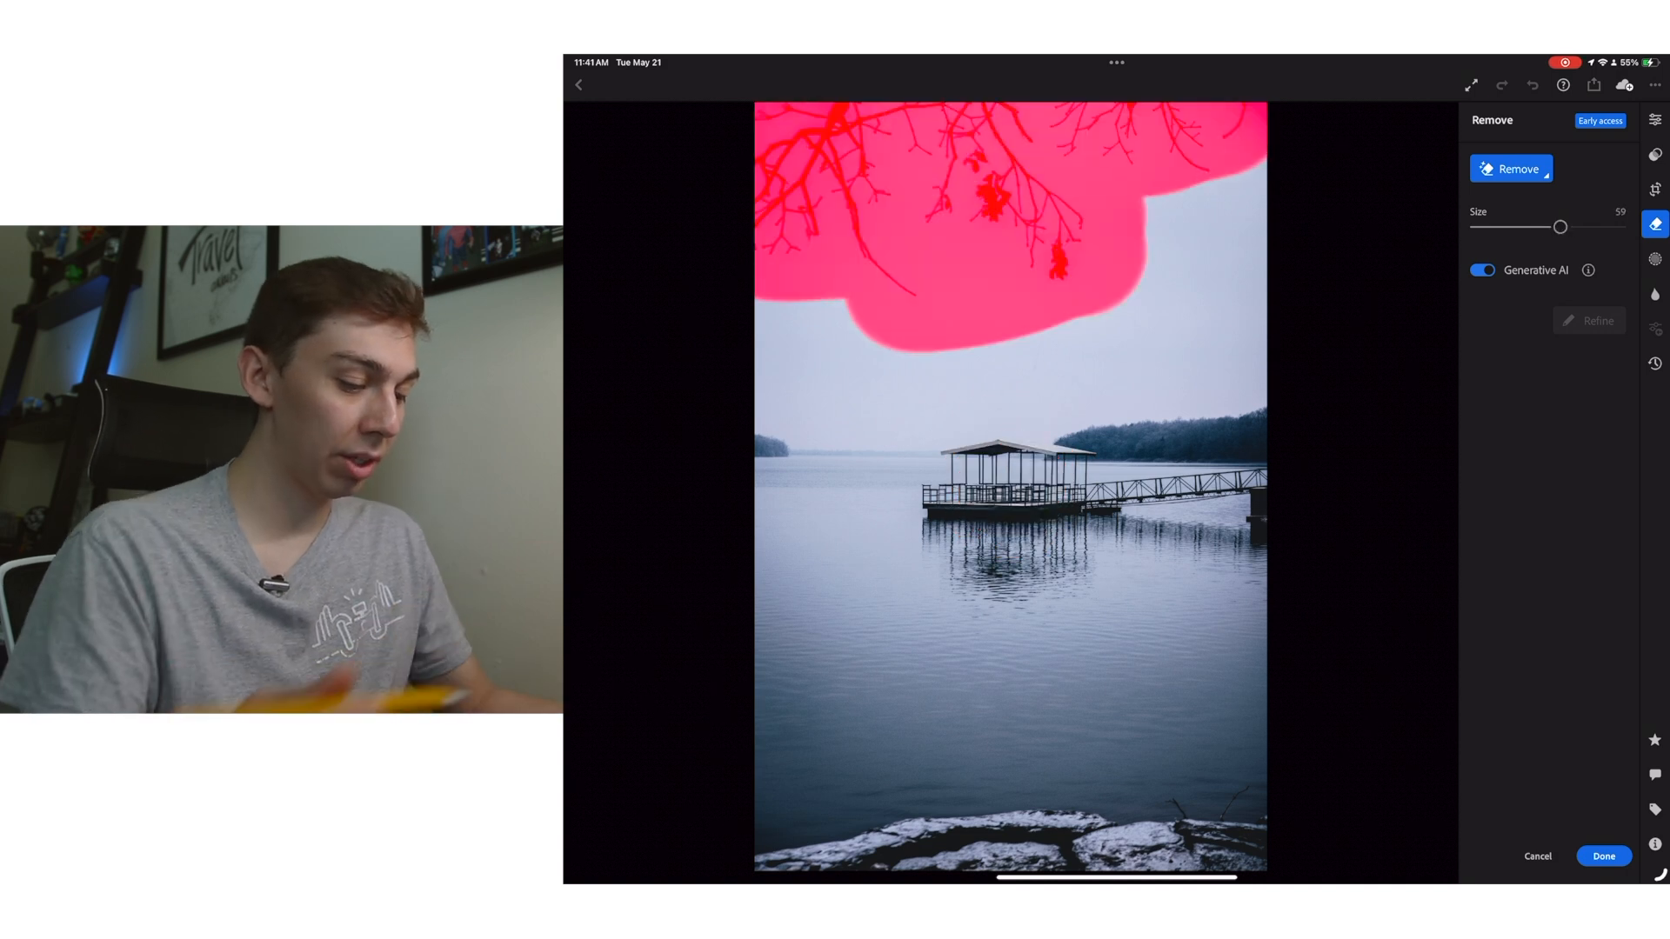
click(1512, 168)
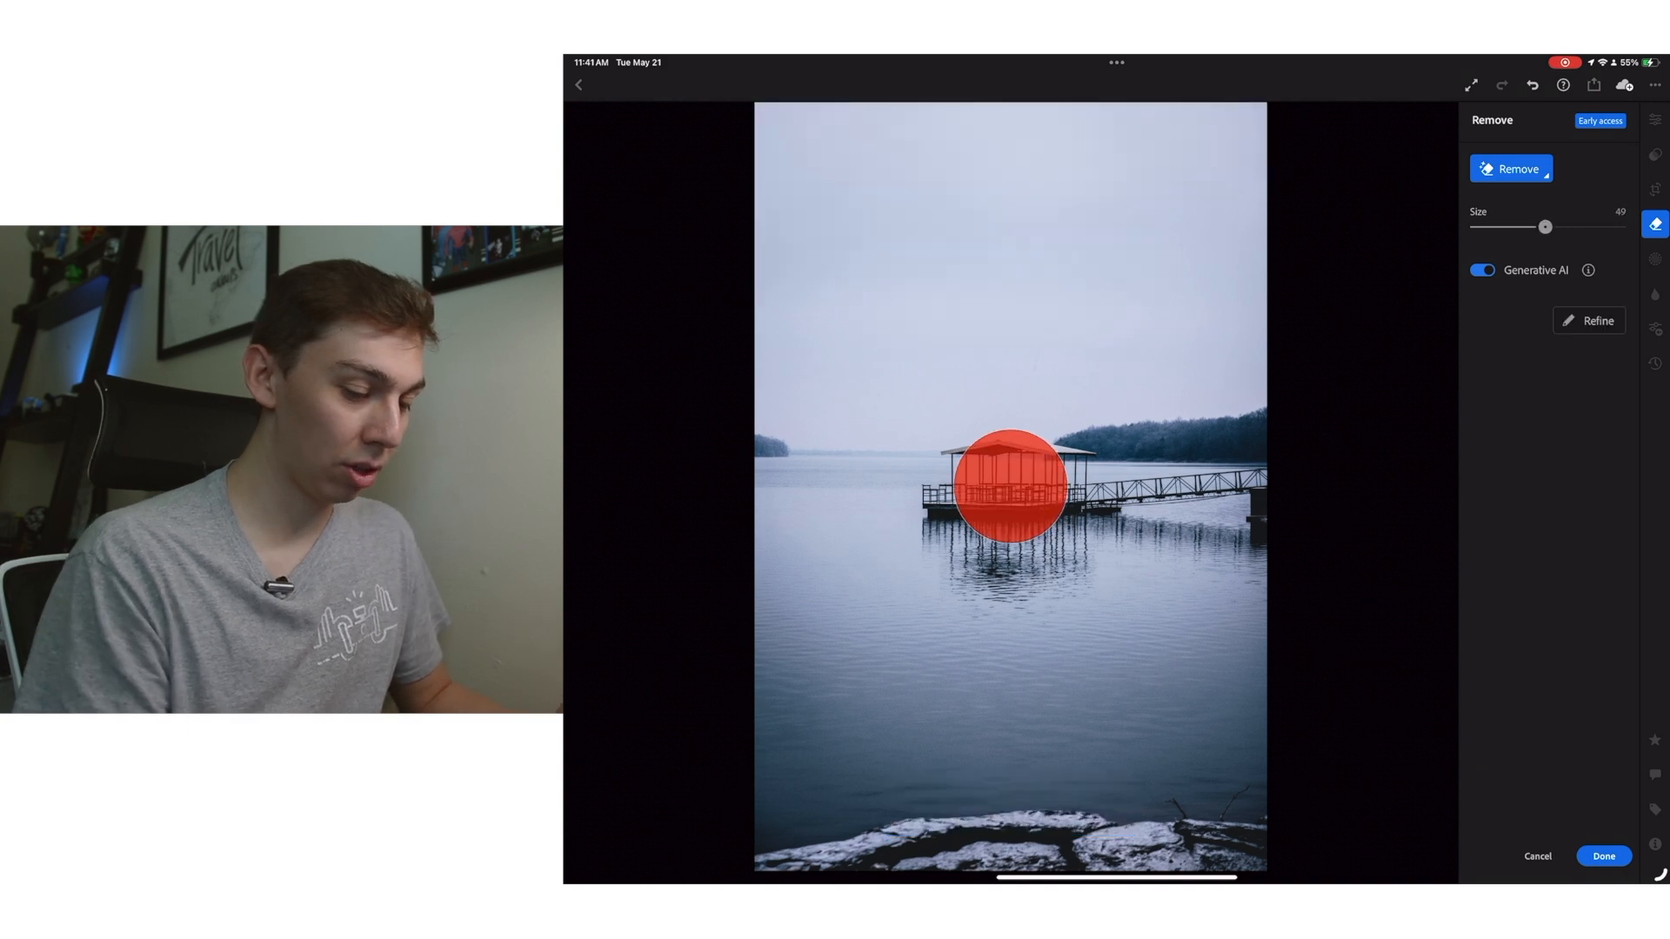
- Mark the snowy rocks along the bottom edge and send them for generative removal
drag(1544, 226, 1517, 226)
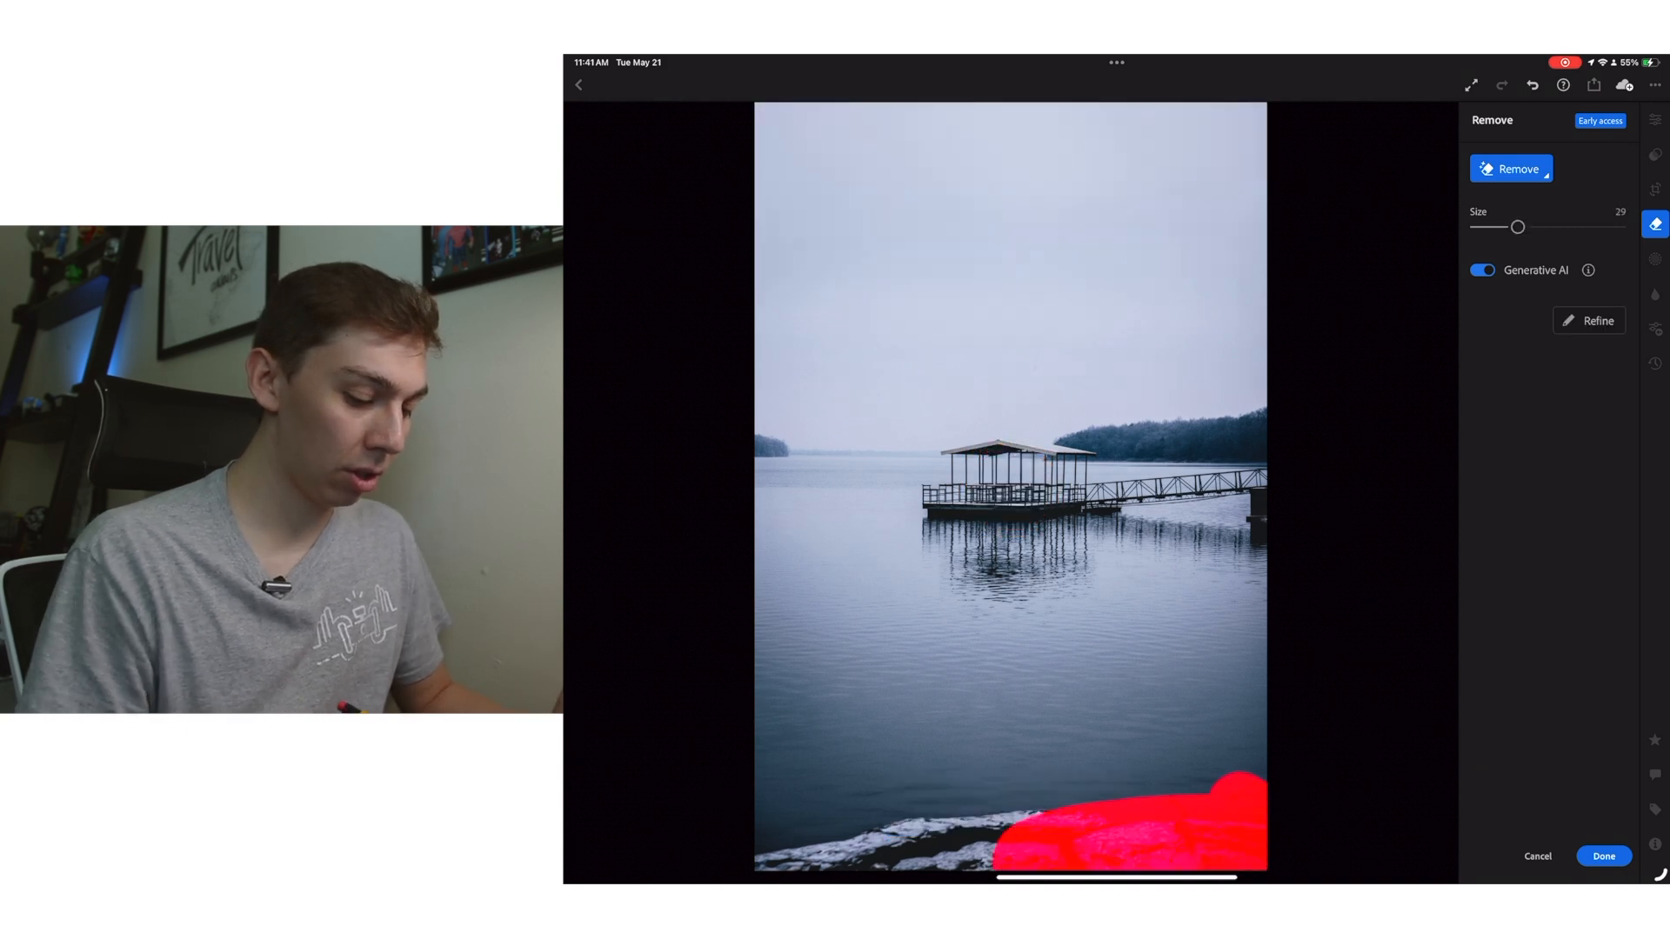
click(1512, 168)
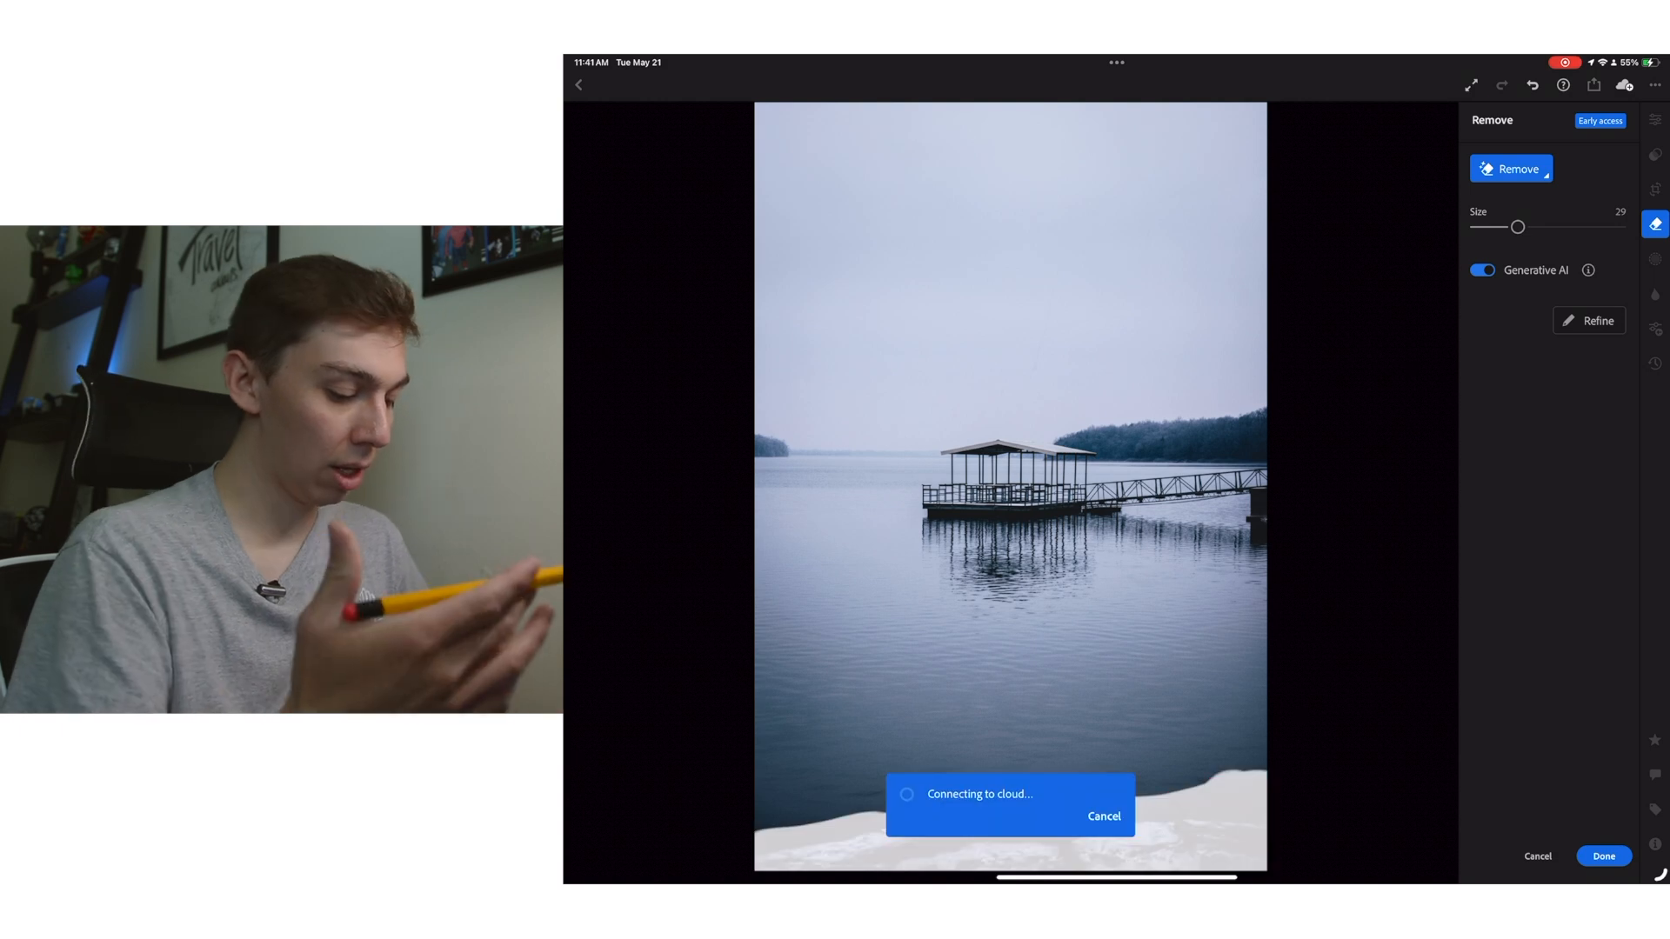